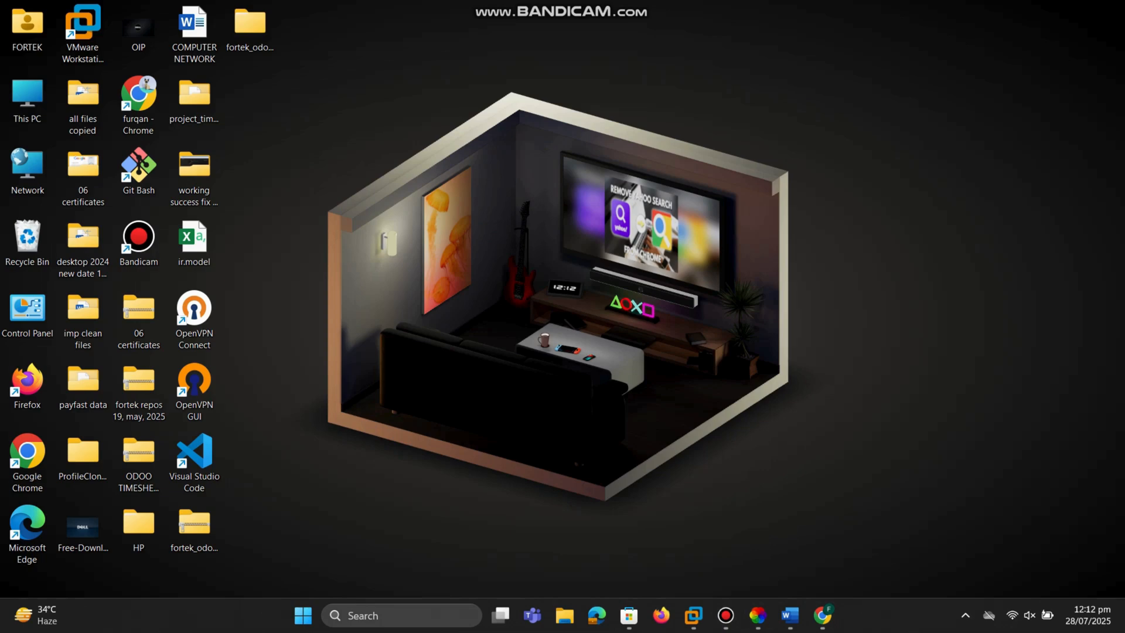
# Launch Google Chrome from the taskbar search, landing on a Yahoo search page.
pyautogui.write('google Chrome')
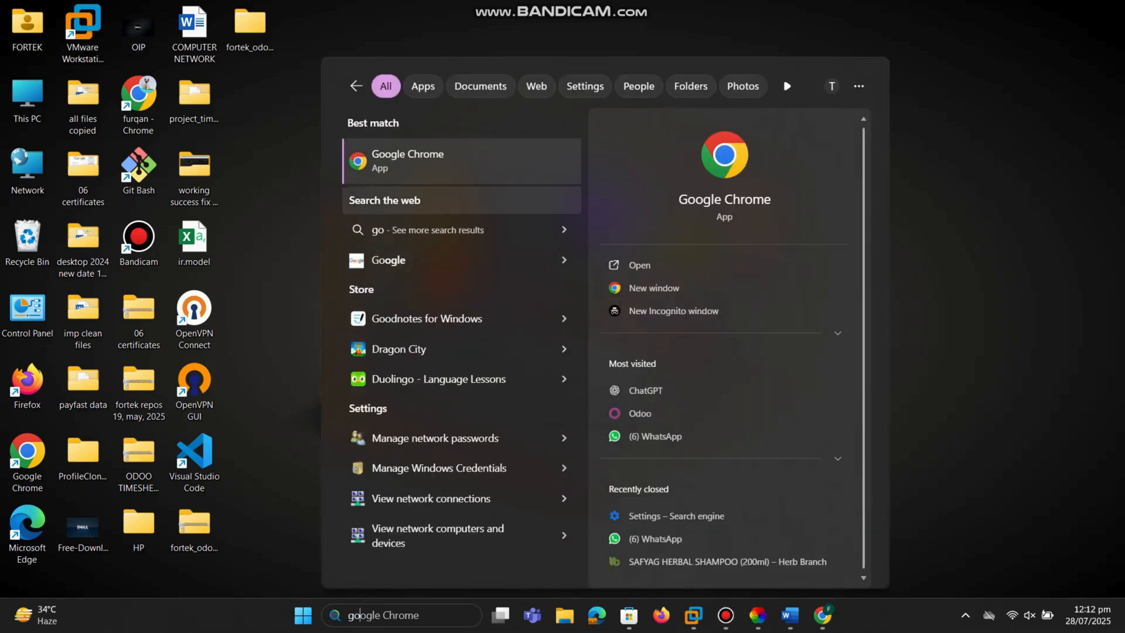
pyautogui.click(407, 160)
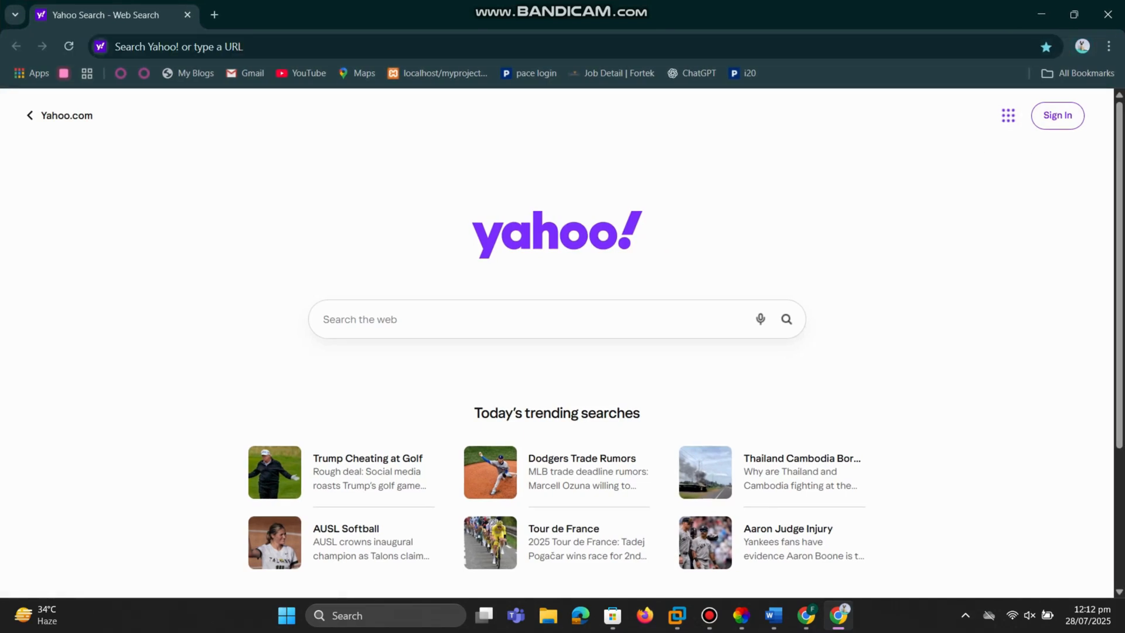
# Bring up Chrome's three-dot main menu over the Yahoo page.
pyautogui.click(1108, 46)
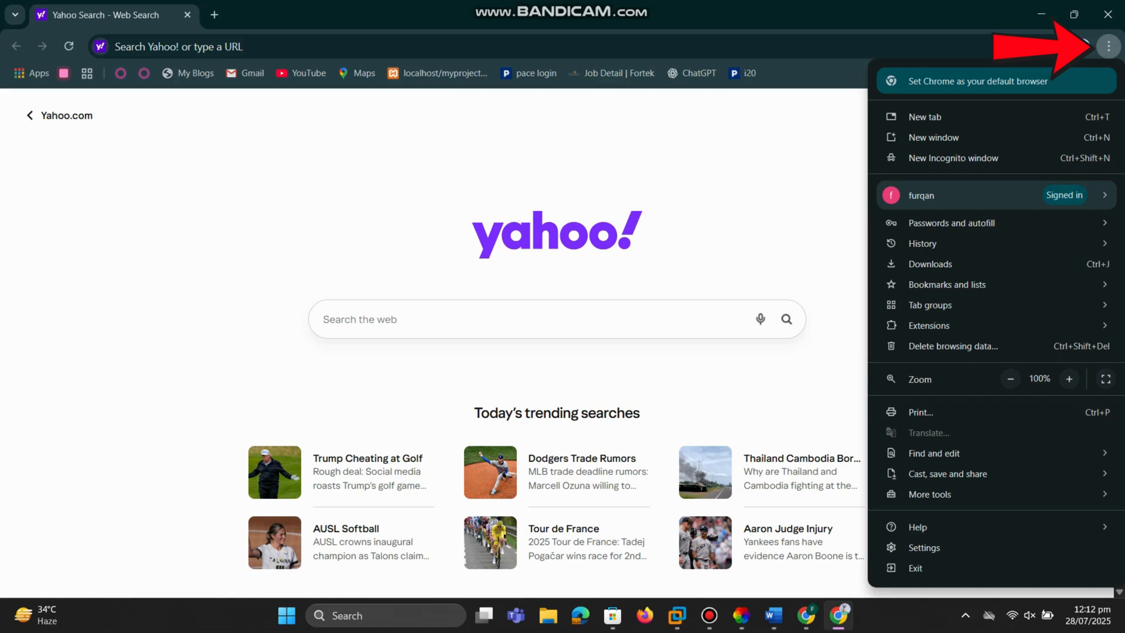
pyautogui.moveTo(929, 324)
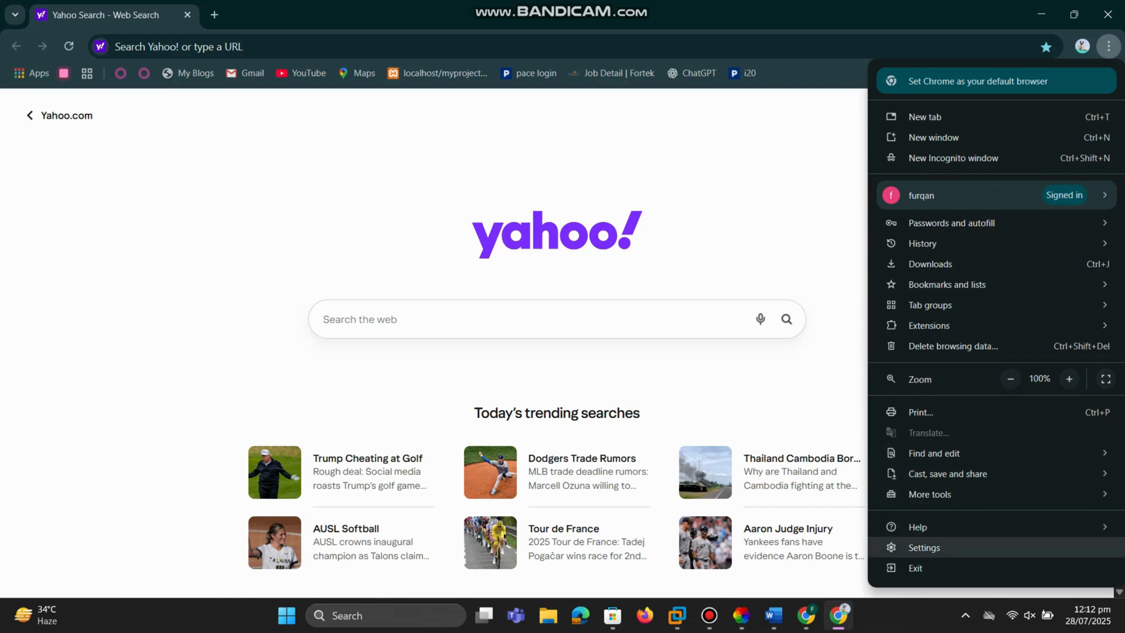
# Go to the Search engine section of Settings, where Yahoo! is the current default.
pyautogui.click(925, 548)
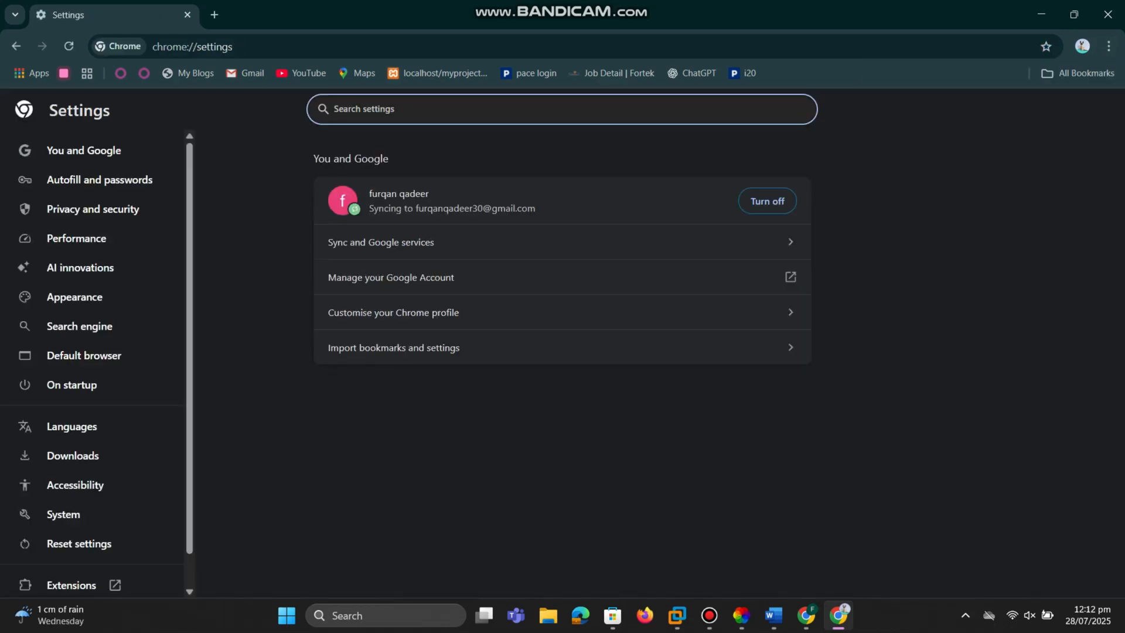
pyautogui.click(83, 150)
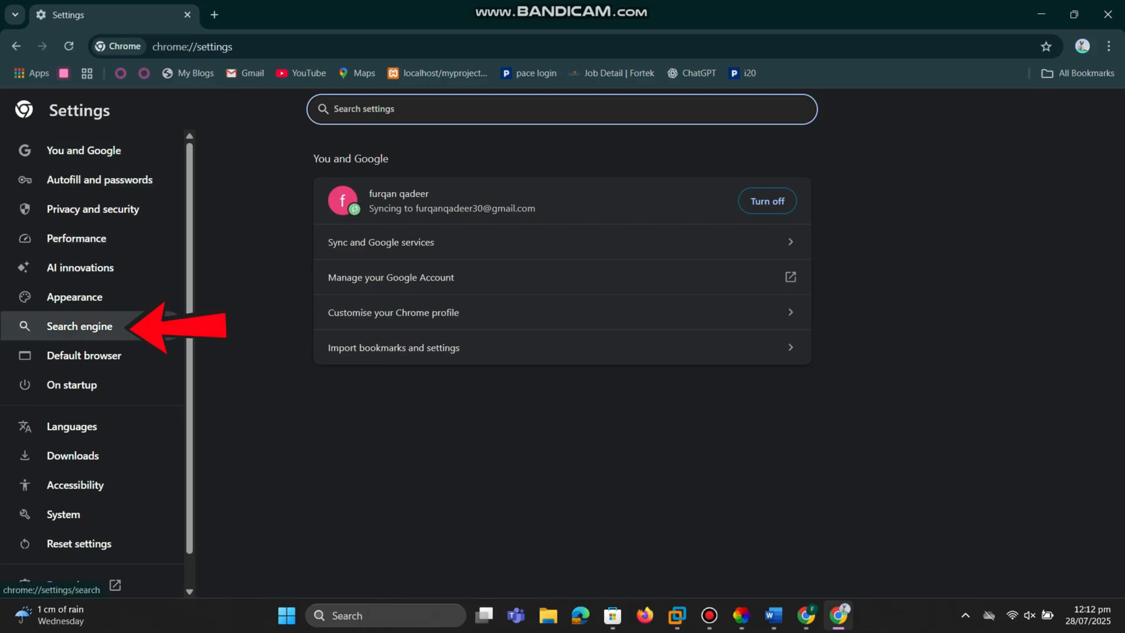
pyautogui.click(79, 326)
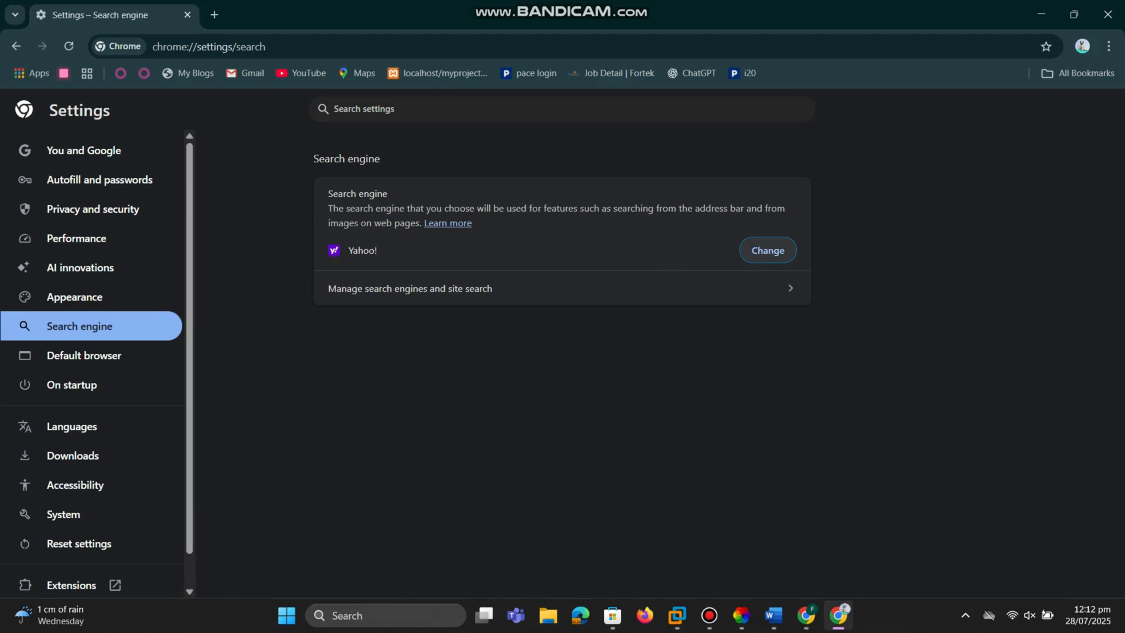
# Choose Google in place of Yahoo! as Chrome's default search engine.
pyautogui.click(767, 251)
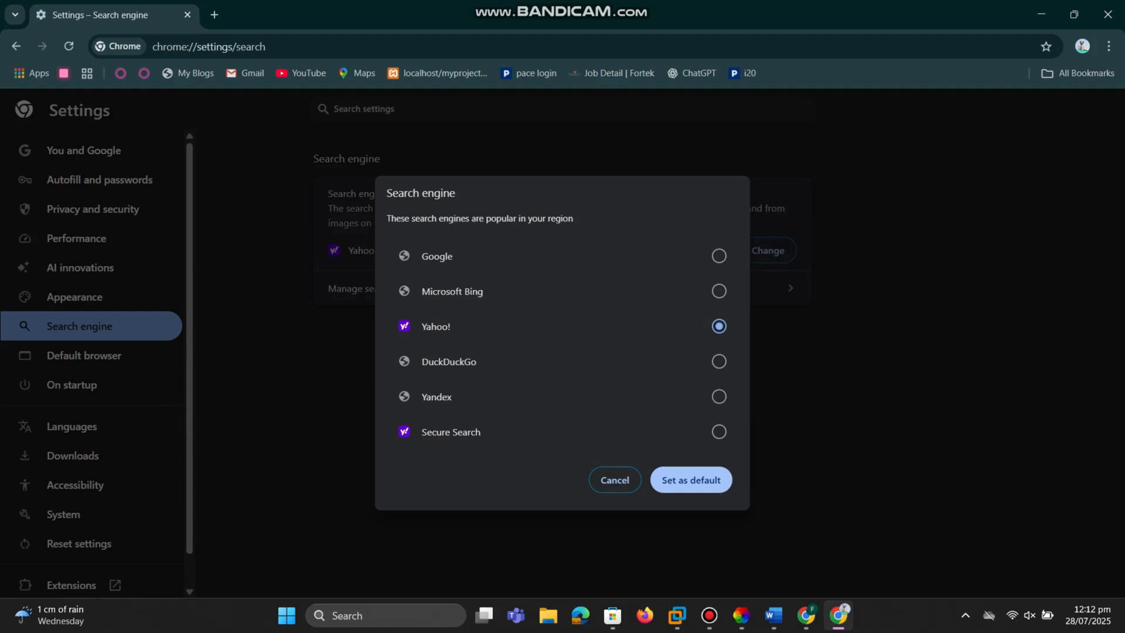
pyautogui.click(719, 256)
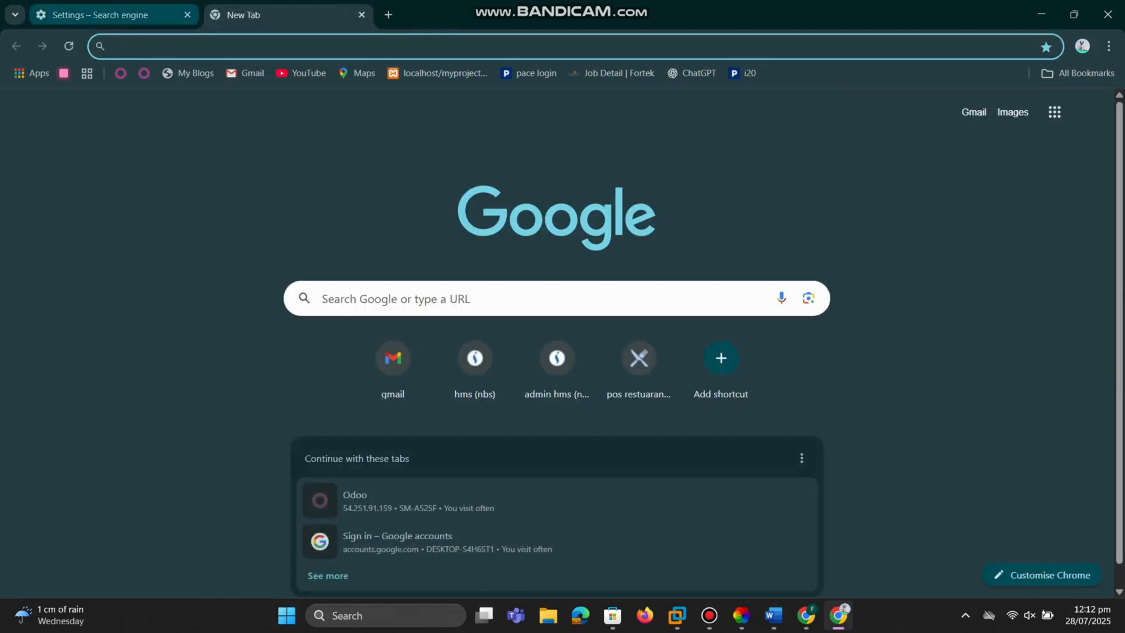
# Close the Chrome window, returning to the desktop.
pyautogui.click(188, 14)
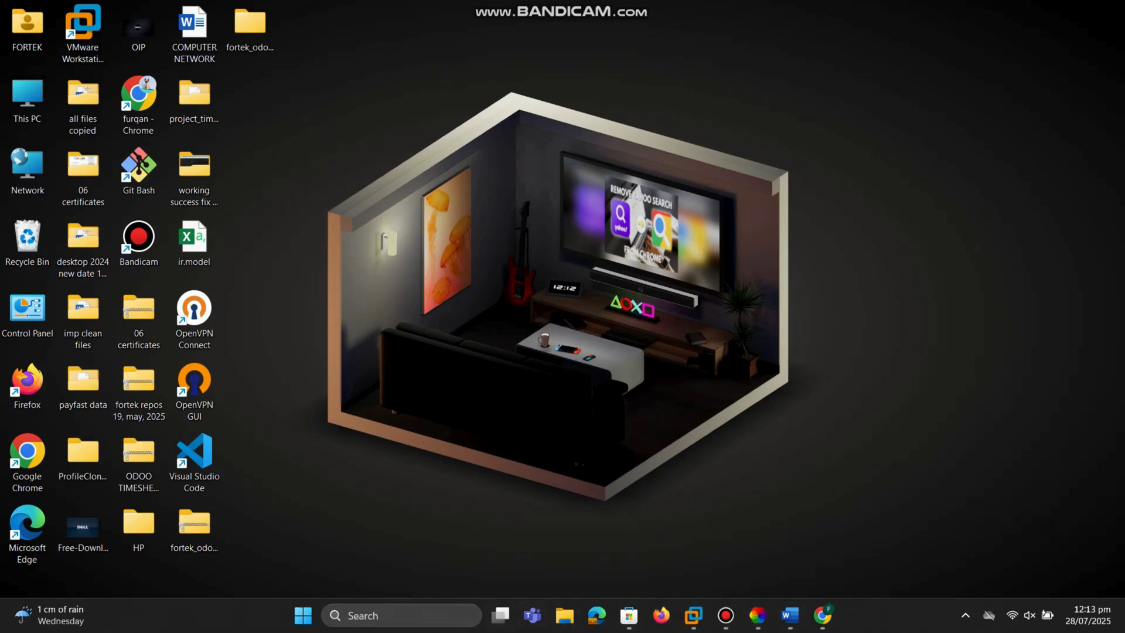
# Relaunch Chrome and pick a browsing profile, landing on the Google new tab page.
pyautogui.write('g')
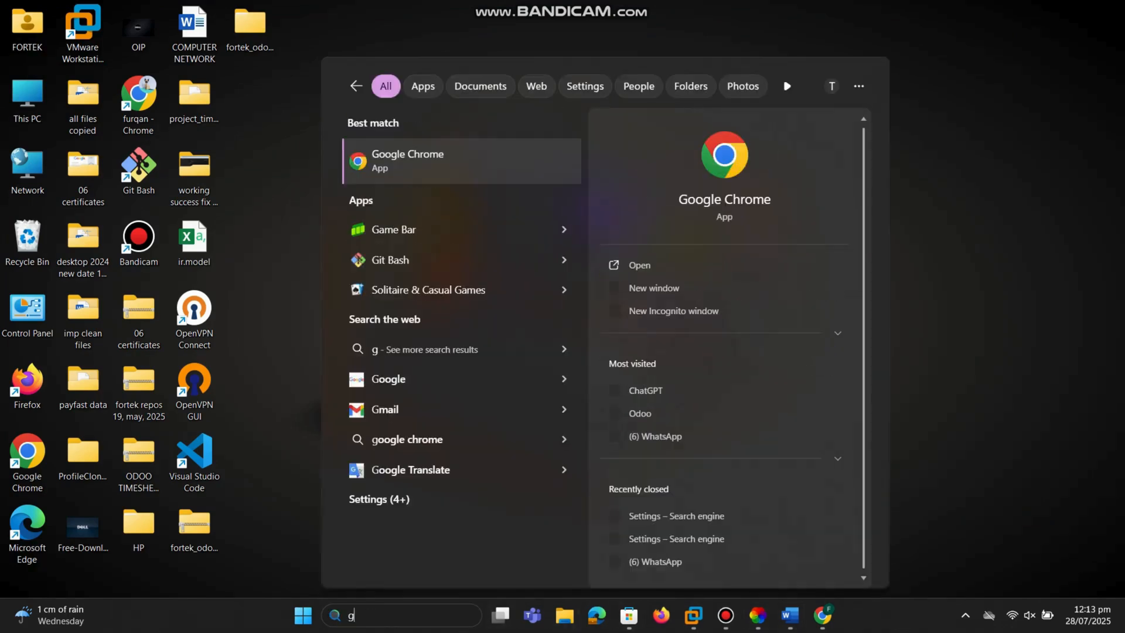
pyautogui.click(407, 161)
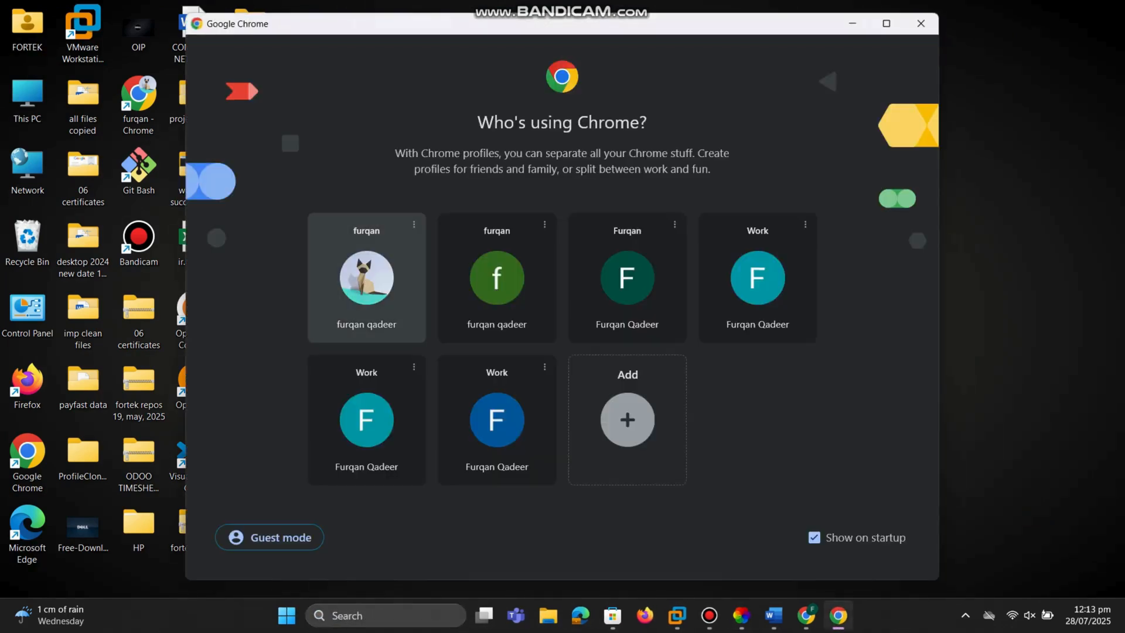
pyautogui.click(366, 279)
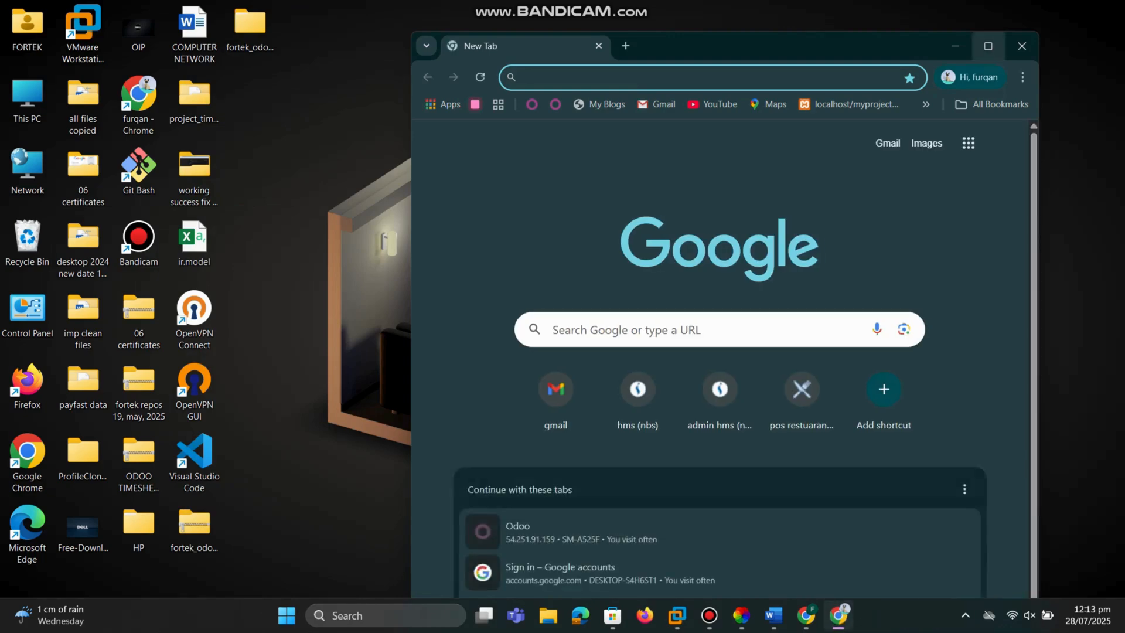